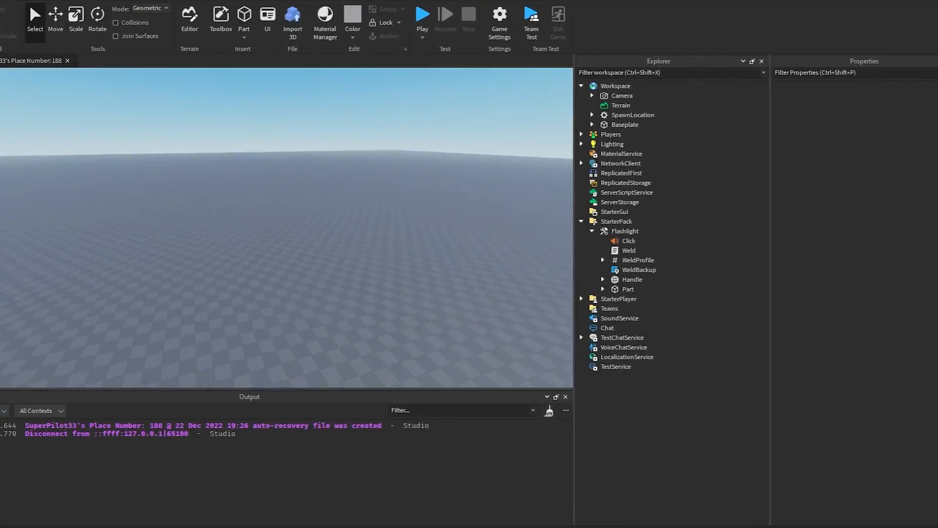
# Select the Flashlight tool's Click sound to view its sound asset id in Properties
pyautogui.click(422, 18)
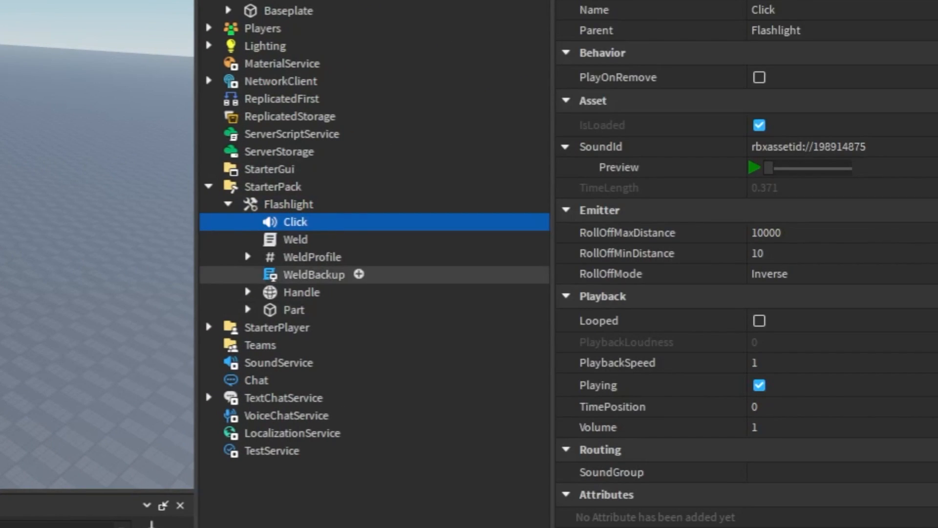
pyautogui.click(293, 310)
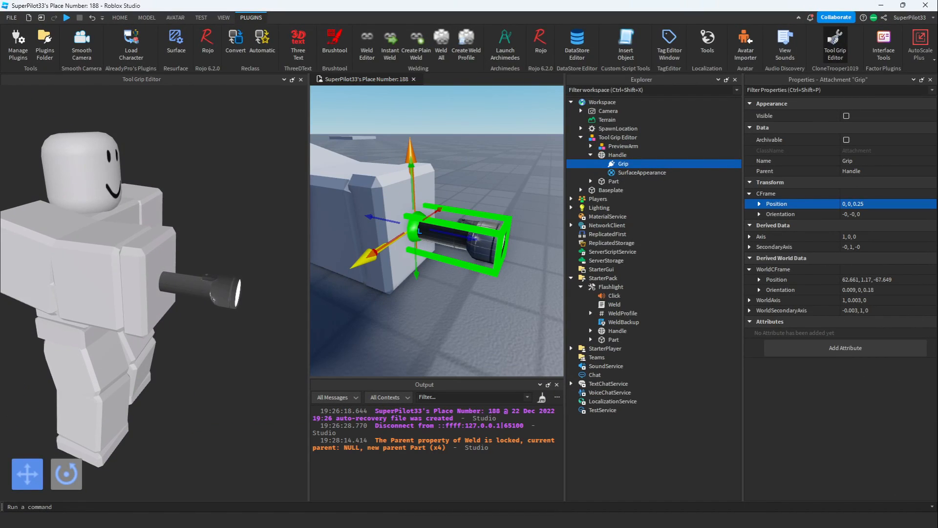
# Close the Tool Grip Editor and return to the baseplate viewport
pyautogui.click(301, 79)
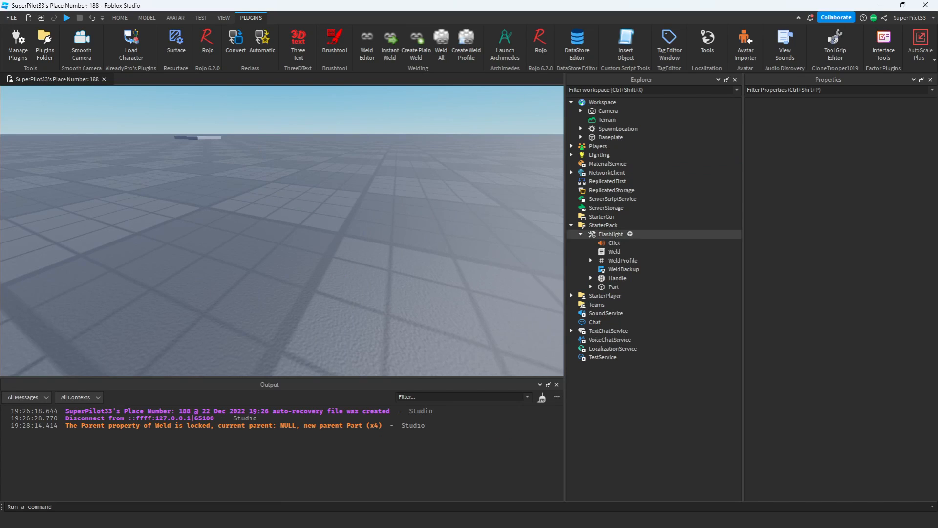
pyautogui.click(611, 234)
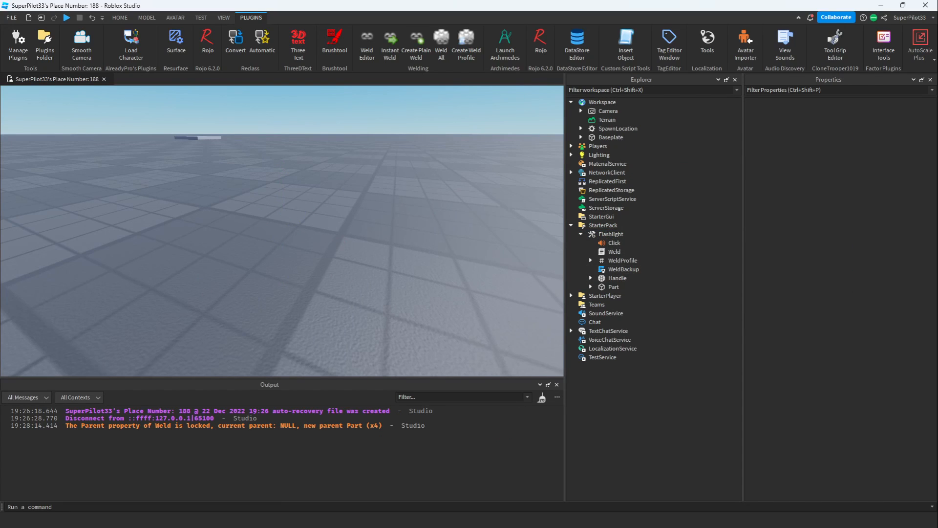
pyautogui.click(613, 242)
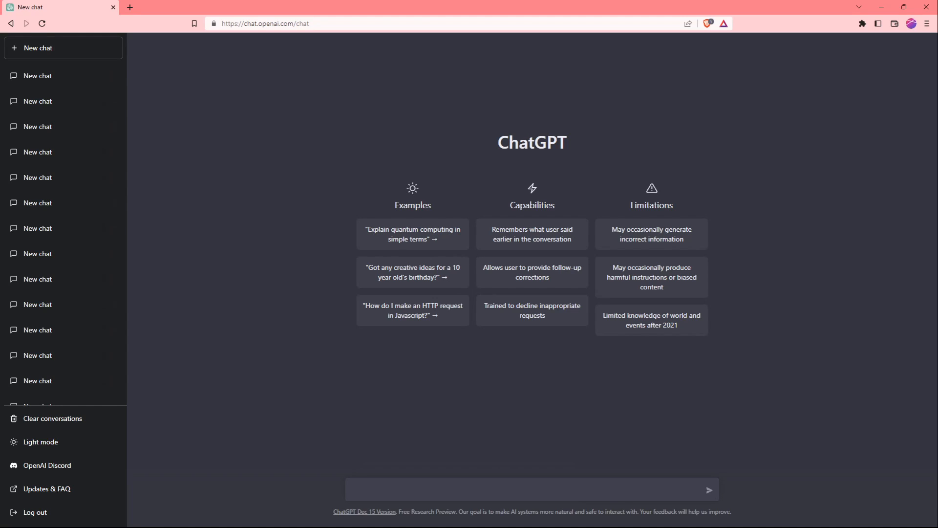
# Ask ChatGPT for a flashlight script toggling the SpotLight and playing Click, then read the reply
pyautogui.click(532, 489)
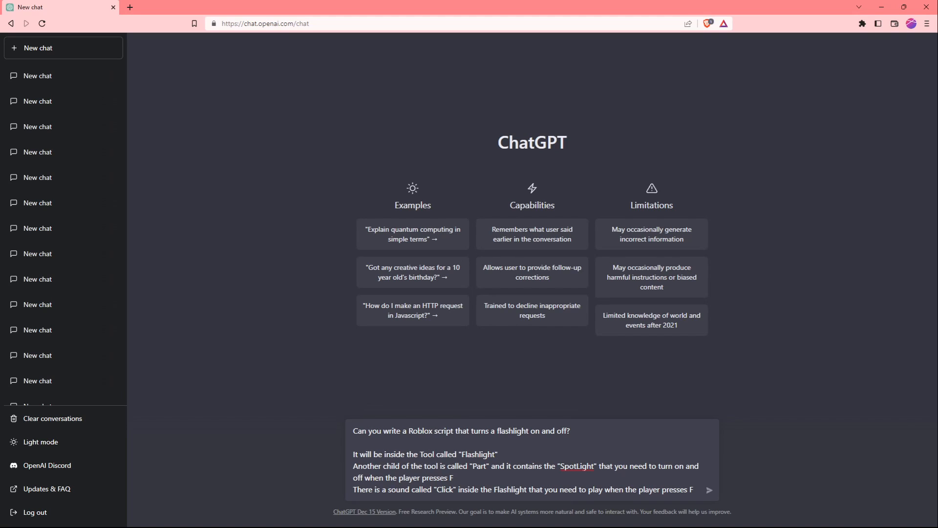
pyautogui.click(709, 490)
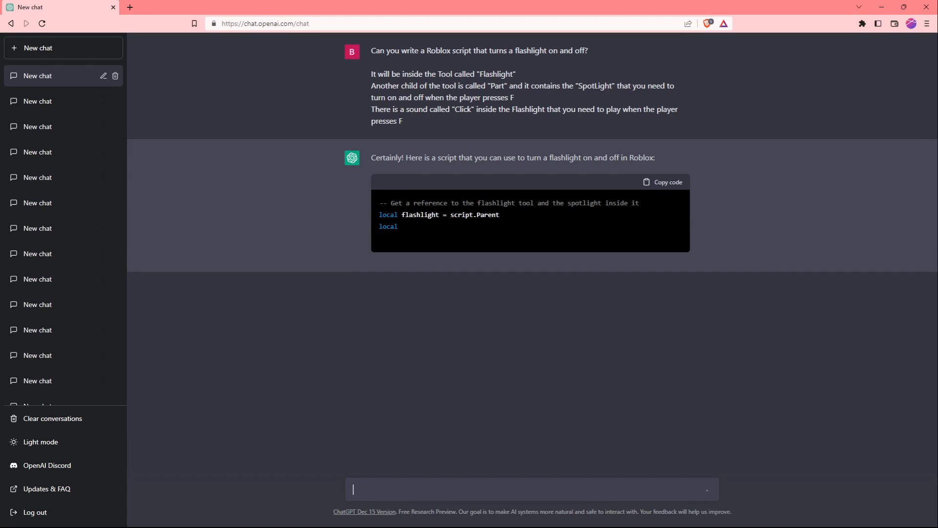
pyautogui.scroll(-3)
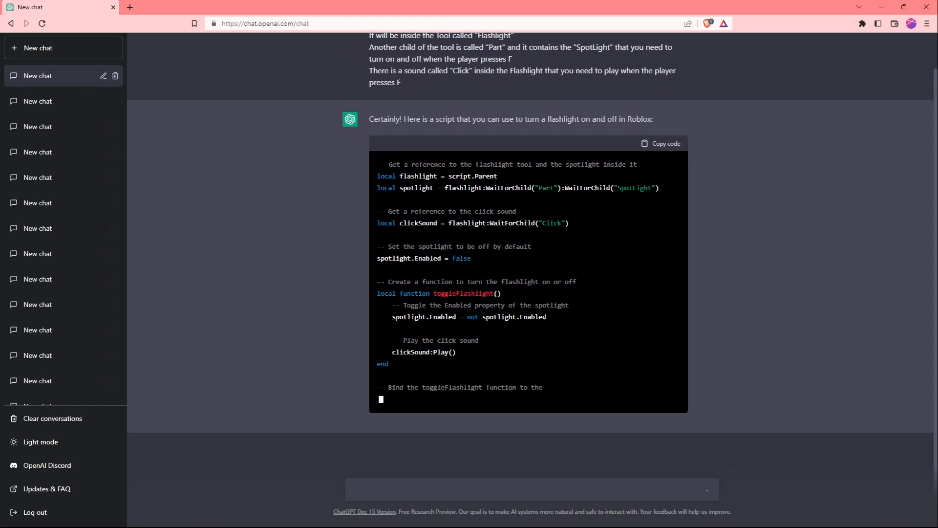
pyautogui.scroll(-3)
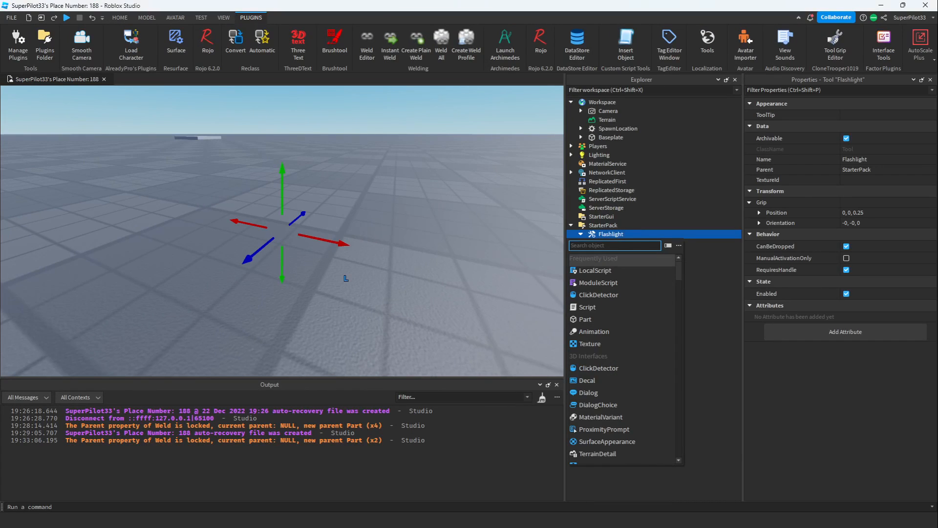
# Insert a LocalScript into the Flashlight tool and open it for editing
pyautogui.click(581, 234)
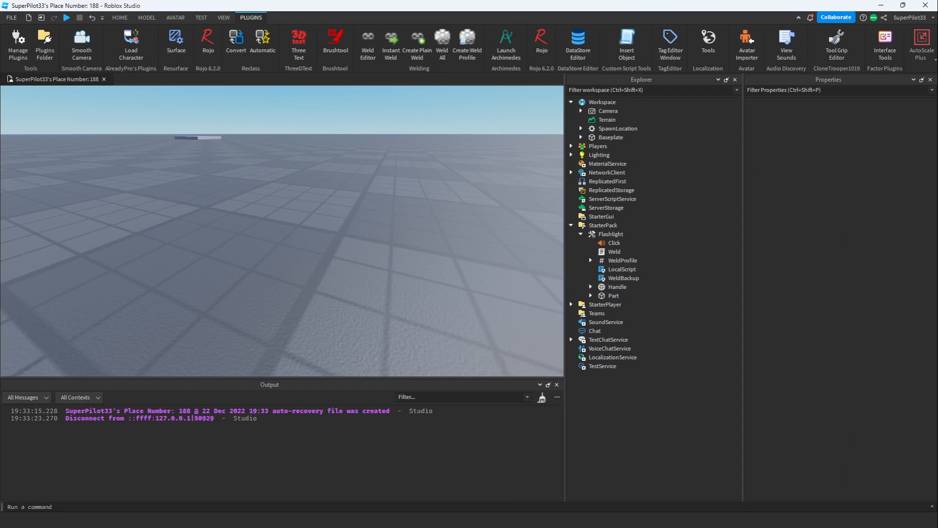
pyautogui.click(613, 295)
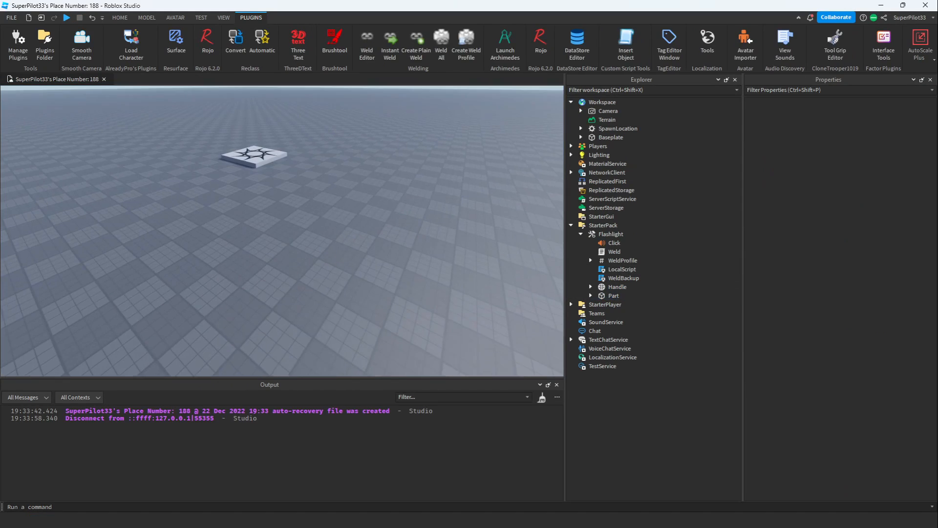
pyautogui.click(66, 17)
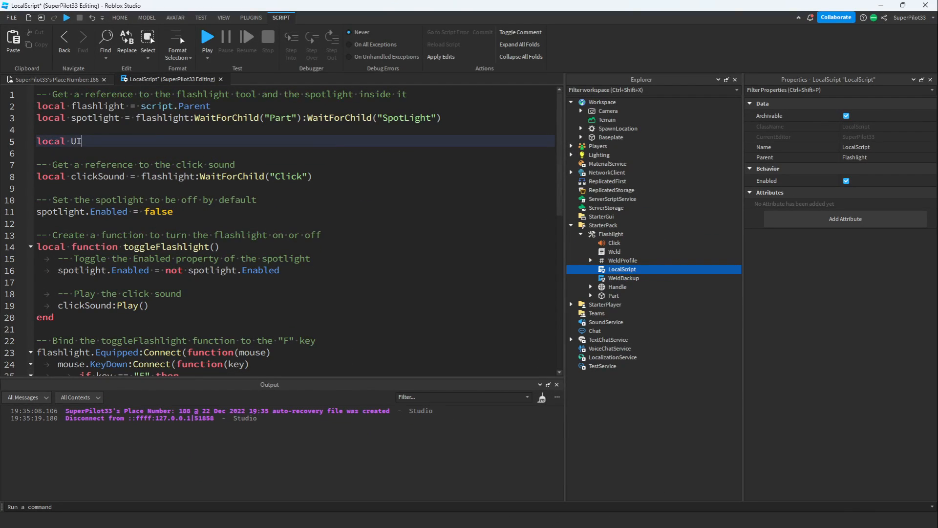
# Add UserInputService and an InputBegan handler calling toggleFlashlight on Enum.KeyCode.F
pyautogui.write('S =')
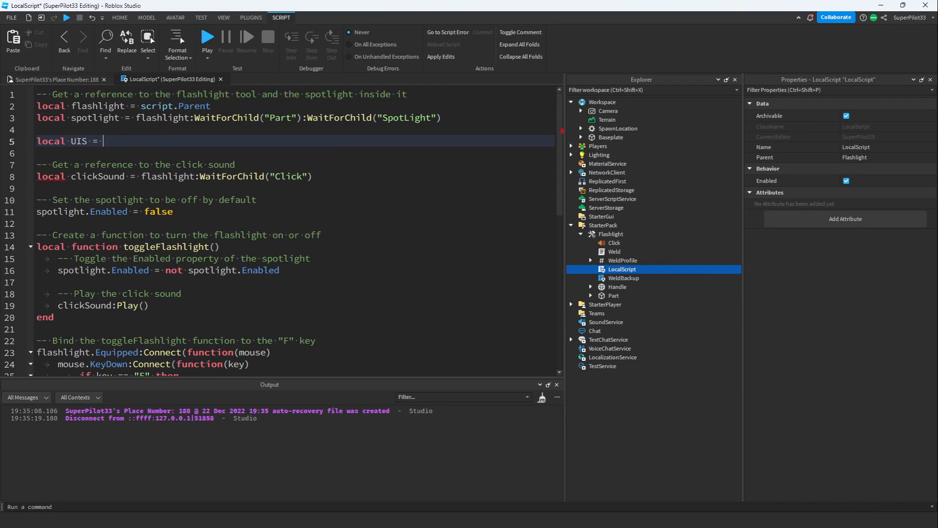
pyautogui.write('game:GetService("UserInputService")')
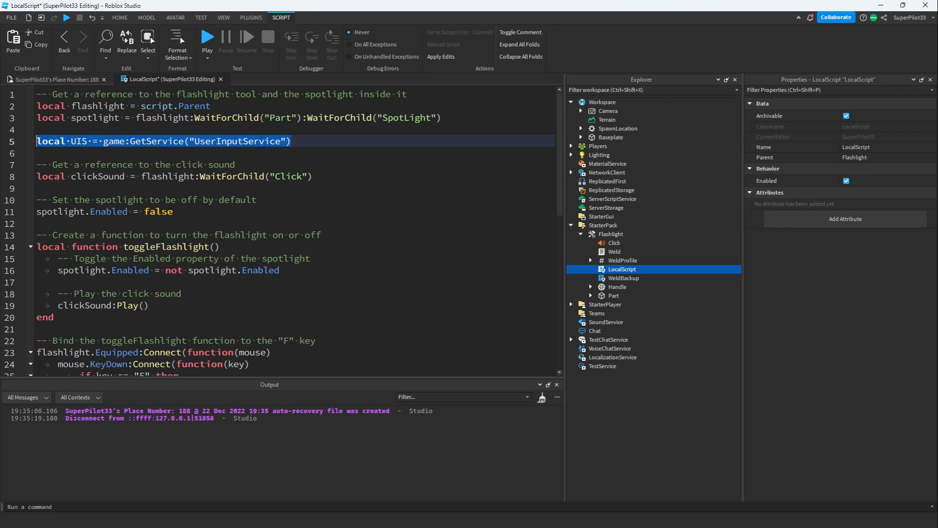
pyautogui.write('if gp then return end')
pyautogui.write('if inp.KeyCode == E')
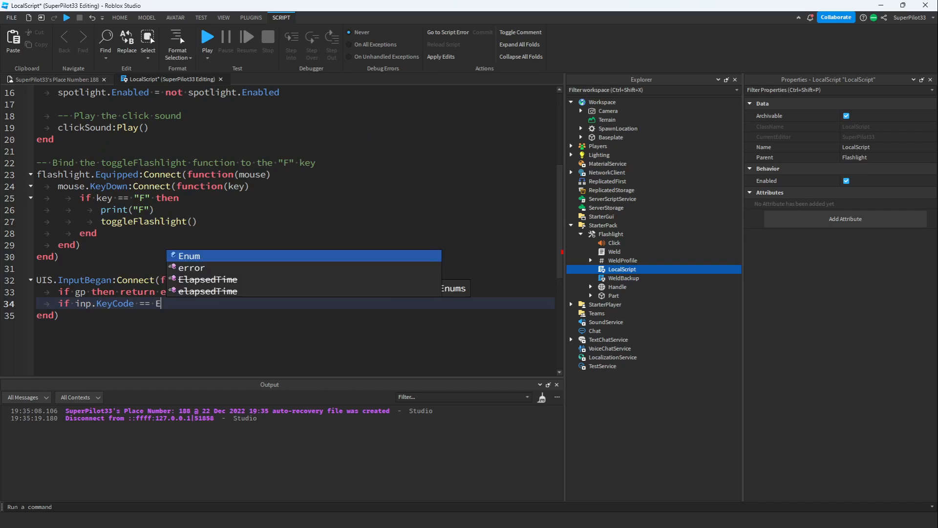
pyautogui.write('num.KeyCode.F thje')
pyautogui.write('toggleFlashlight()')
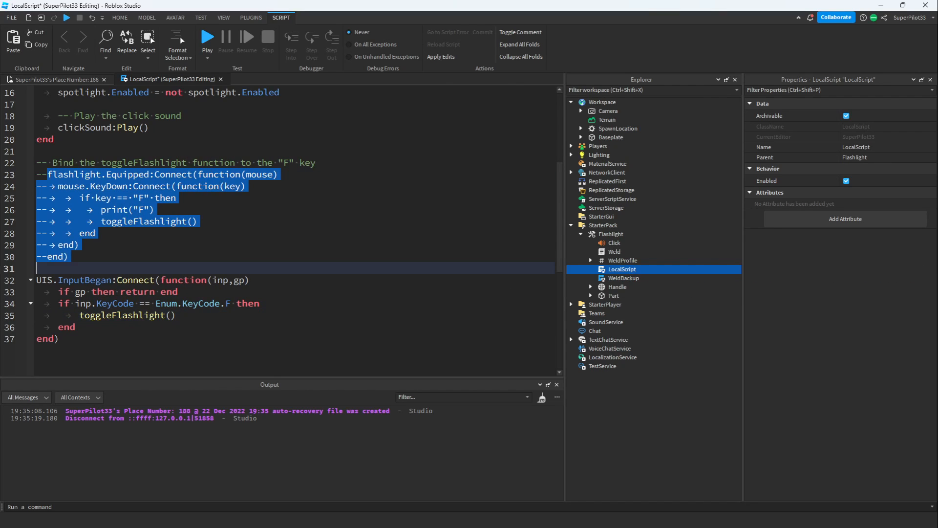
pyautogui.click(250, 17)
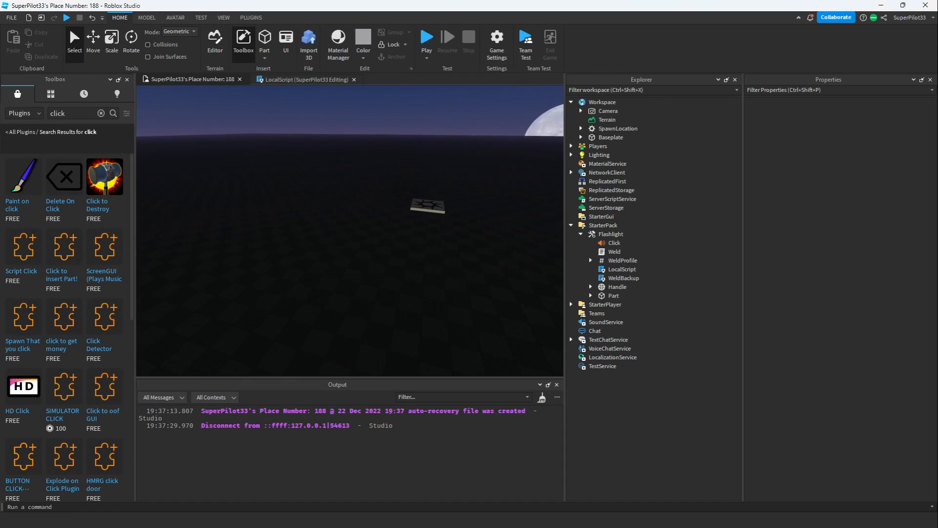
# Search the Toolbox audio for 'flashlight click', then expand the Flashlight's Part
pyautogui.click(19, 113)
pyautogui.write('flash')
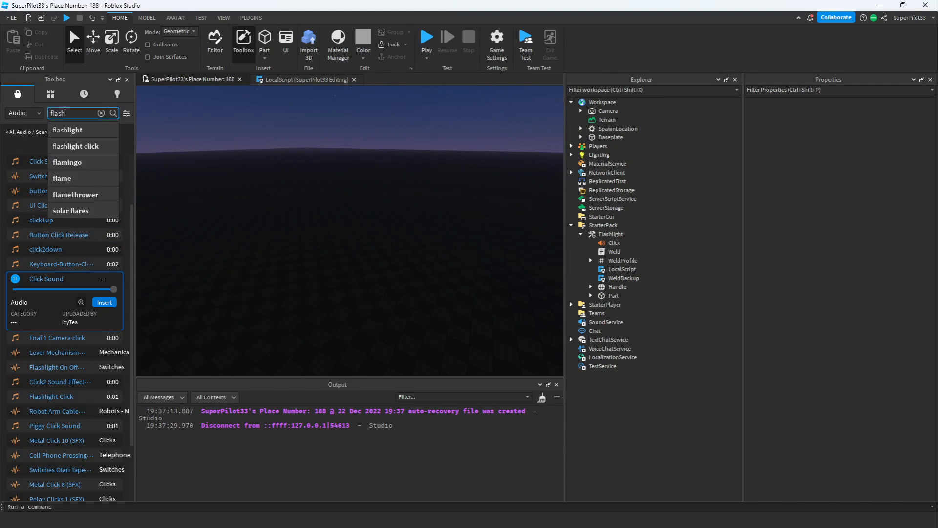
pyautogui.click(78, 146)
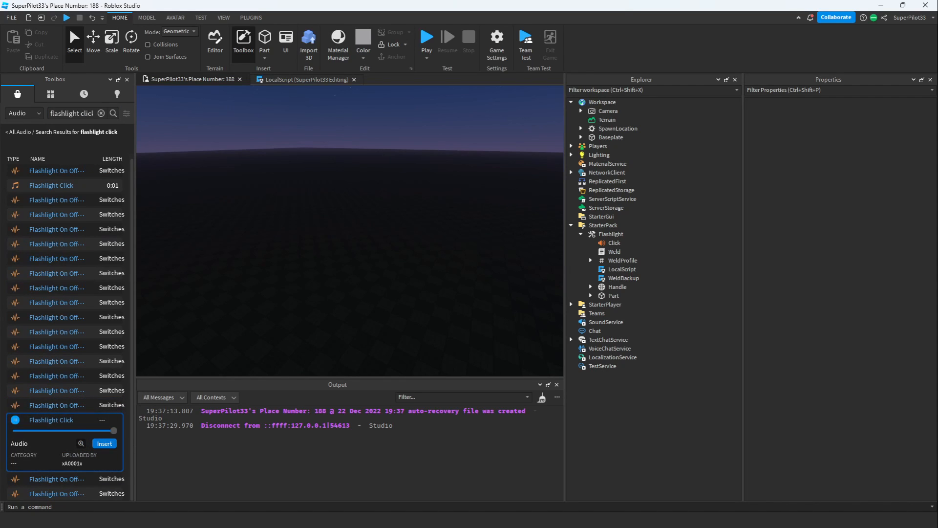
pyautogui.click(613, 242)
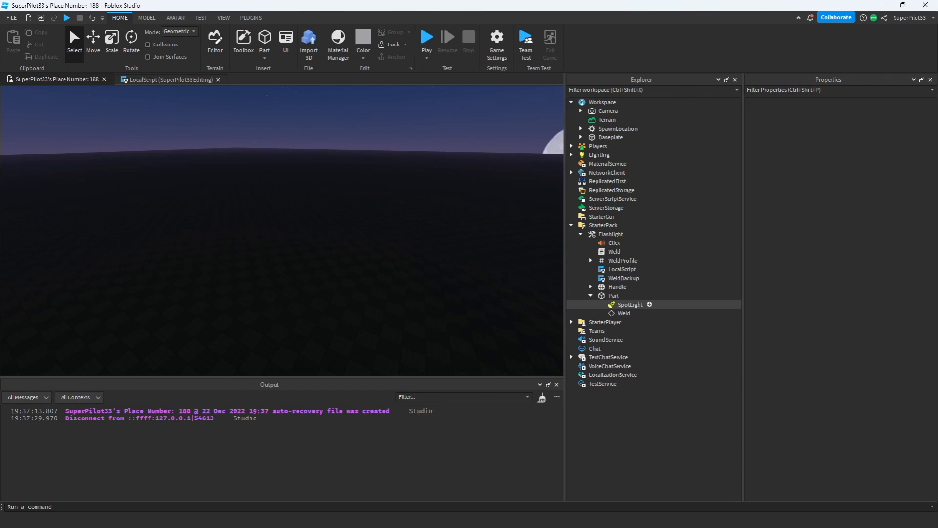
# Inspect the SpotLight's properties: angle 60, brightness 1, range 30, shadows enabled
pyautogui.click(629, 305)
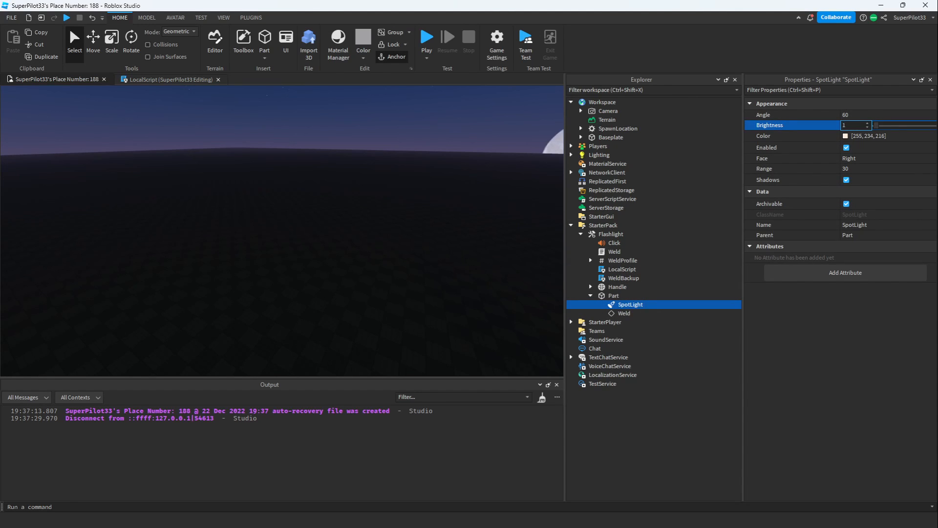
pyautogui.click(426, 39)
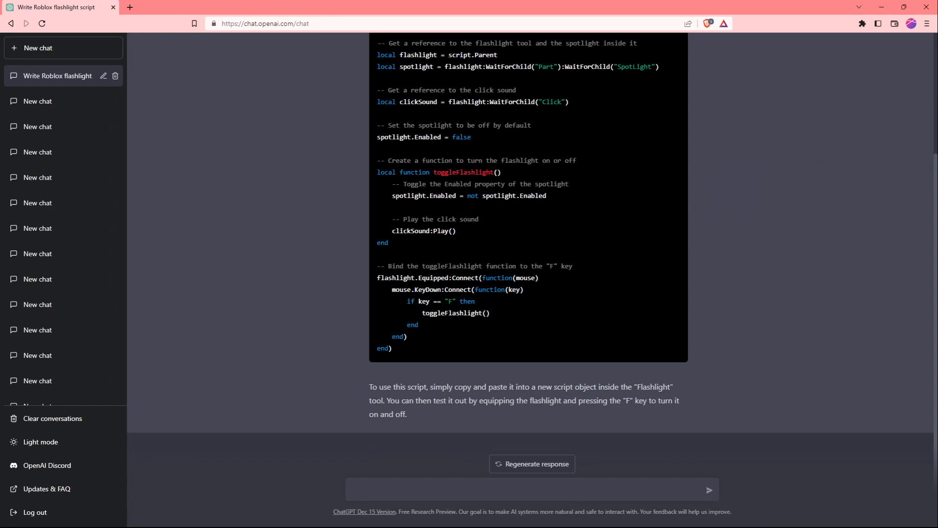
# Ask ChatGPT: 'Can you make it so it works when you click instead of pressing F'
pyautogui.write('Can you make it so it works when you click instead of pressing F')
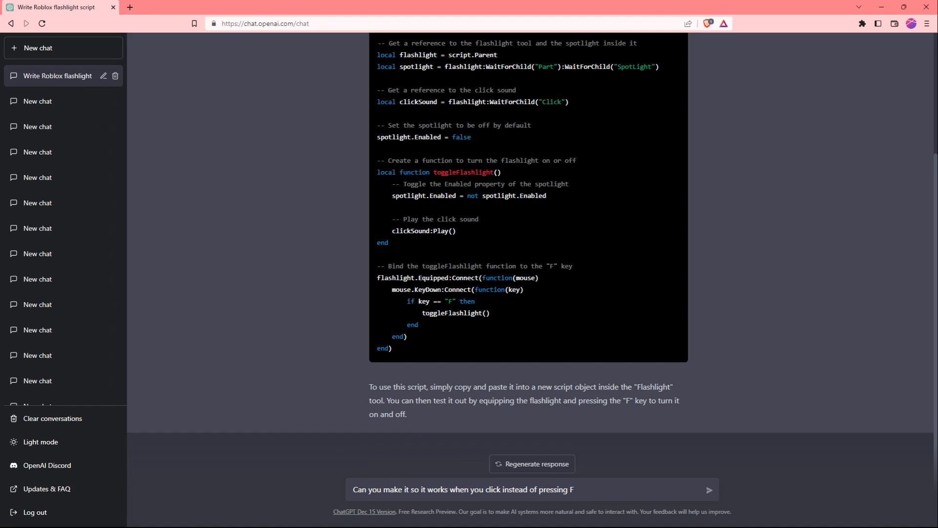
pyautogui.click(710, 490)
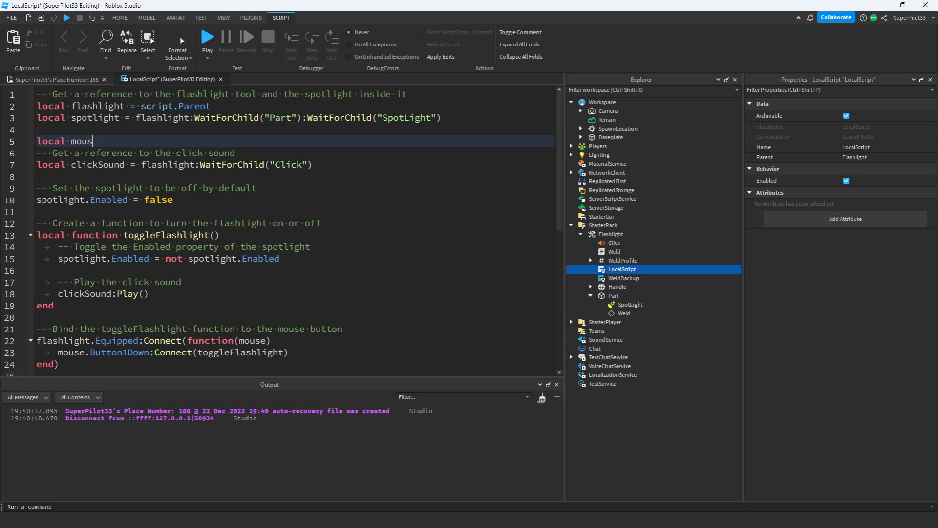
# Connect game.Players.LocalPlayer:GetMouse() Button1Down to toggleFlashlight, removing the Equipped wrapper
pyautogui.write('e = game.Players.')
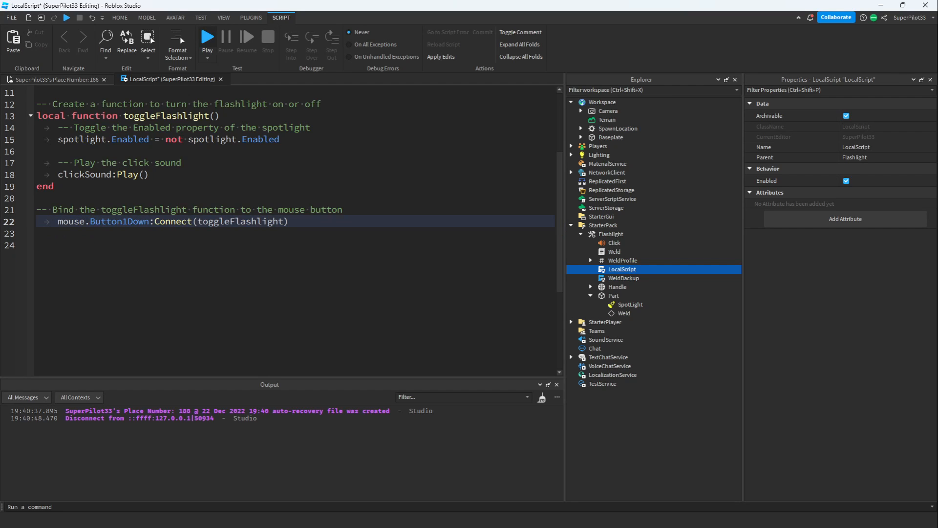
pyautogui.click(206, 38)
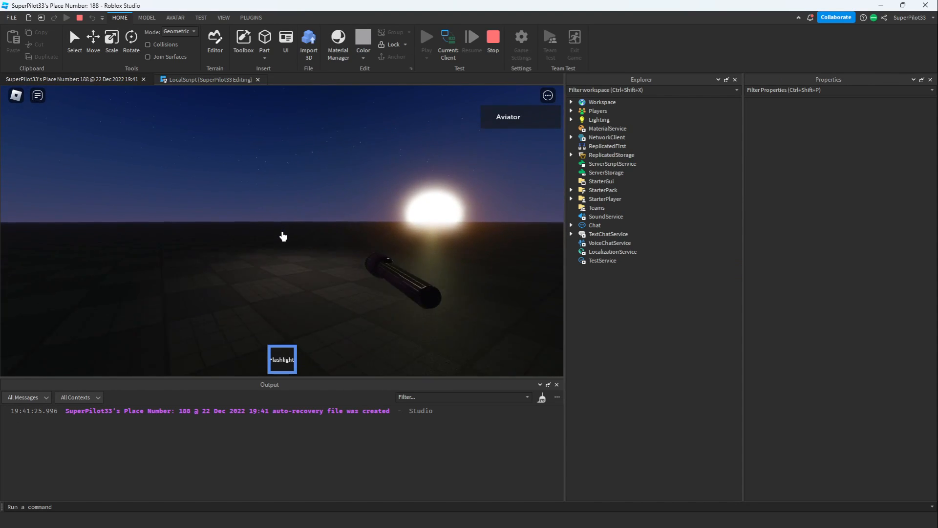
# Unequip and re-equip the Flashlight during the playtest
pyautogui.click(257, 79)
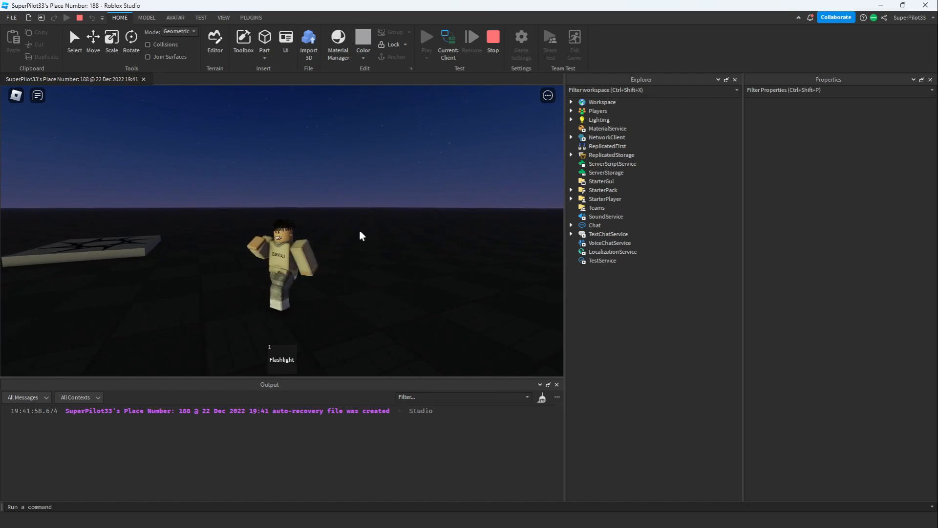
pyautogui.click(281, 359)
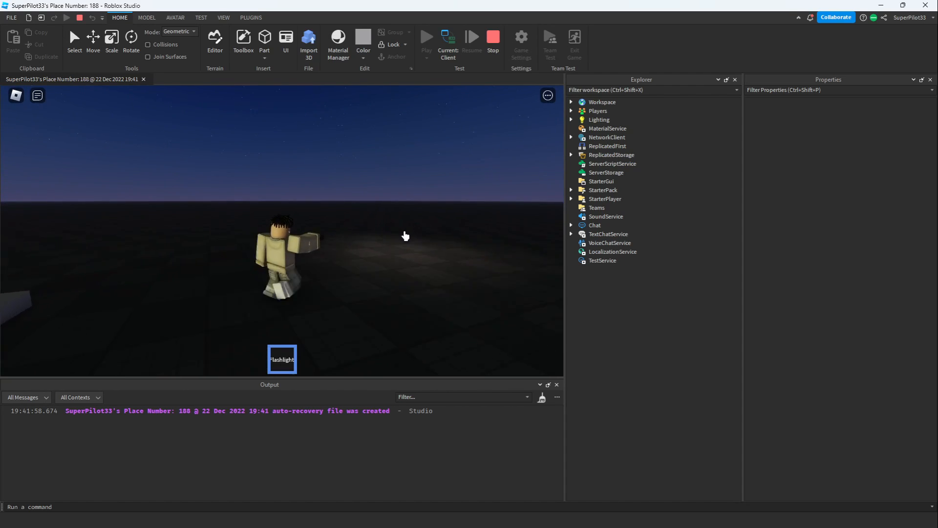